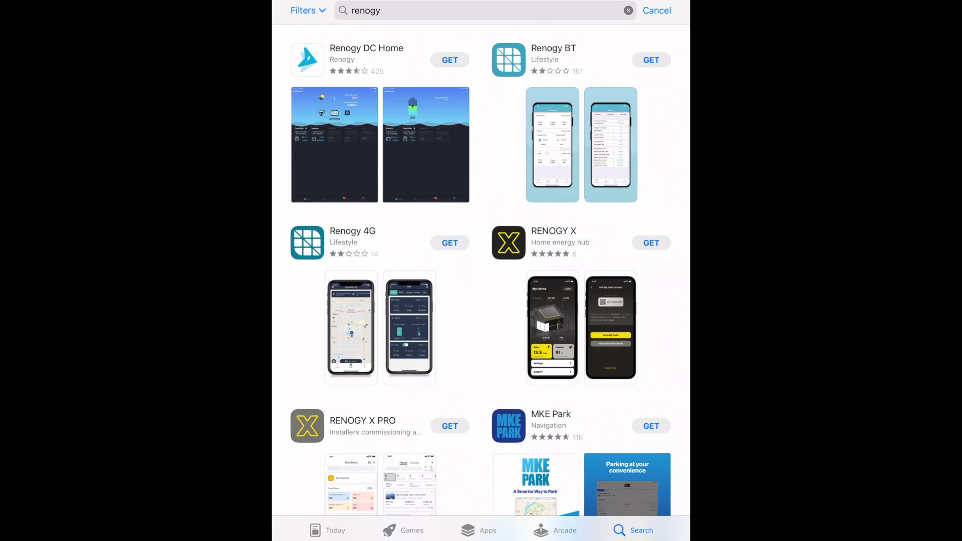
# Install Renogy DC Home from the App Store search results and launch it.
pyautogui.click(449, 60)
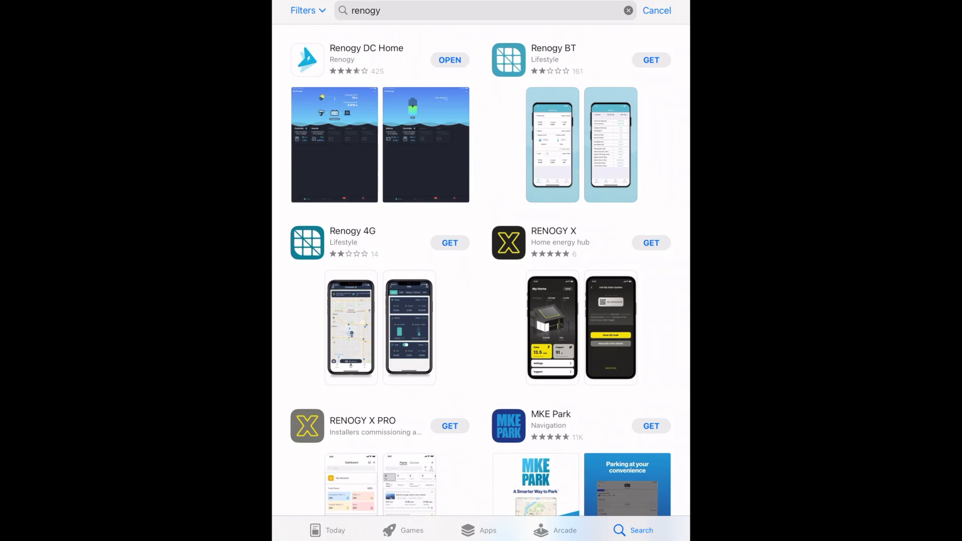
pyautogui.click(448, 60)
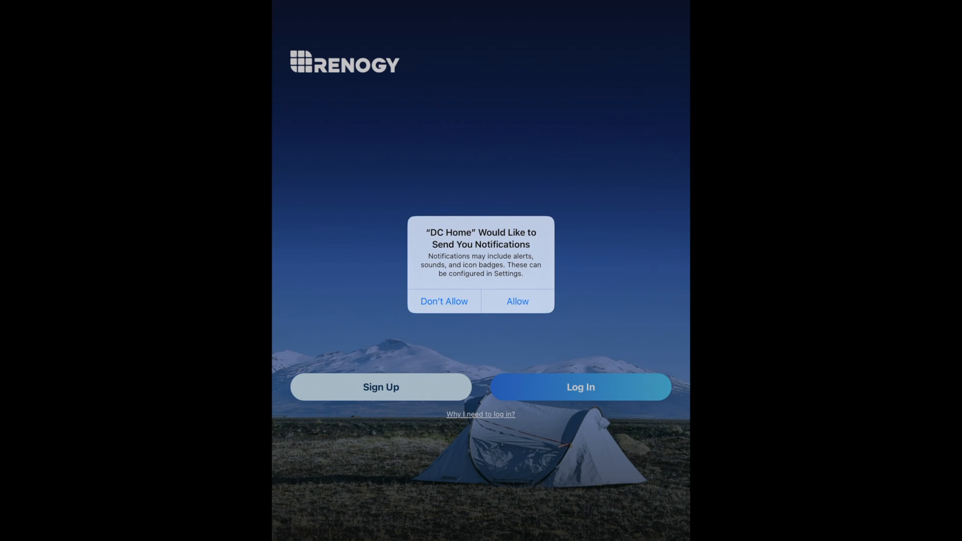
# Answer the notification permission alert and log in to the Renogy account.
pyautogui.click(517, 301)
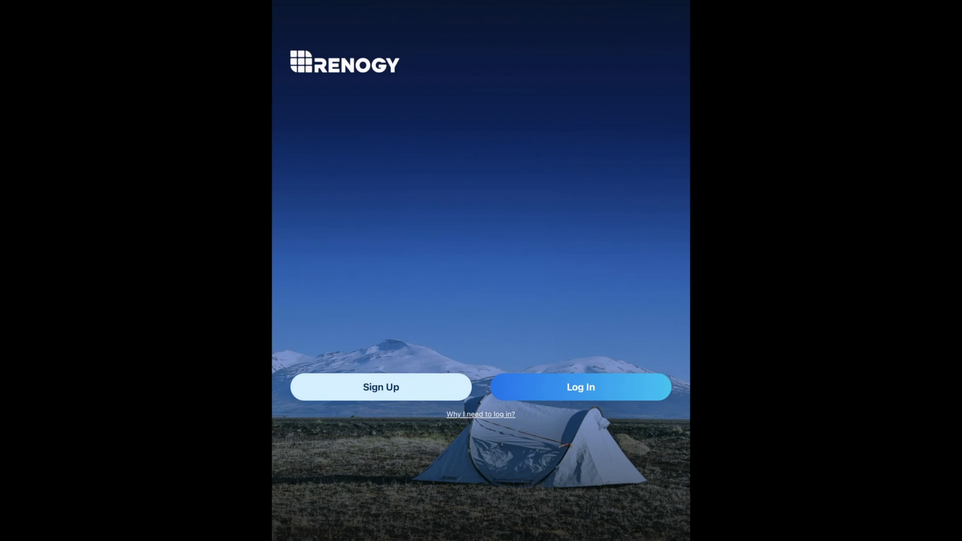
pyautogui.click(380, 386)
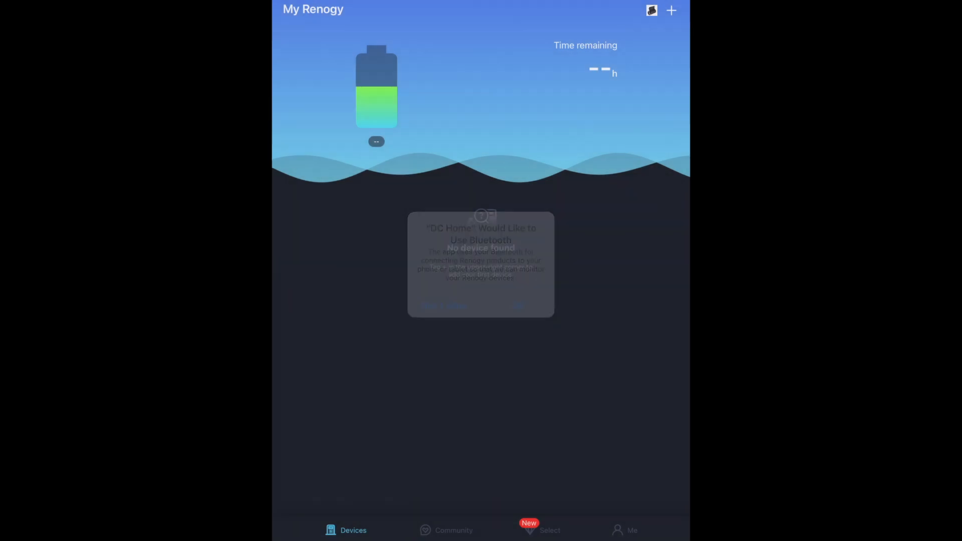
# Add a device, search nearby, and confirm the found RCC40RVRE-G1 controller.
pyautogui.click(670, 11)
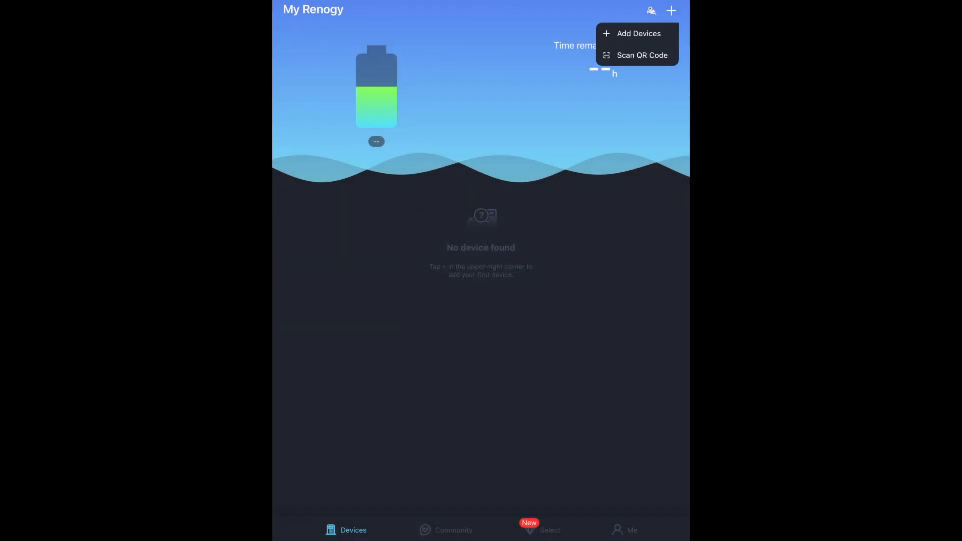
pyautogui.click(639, 33)
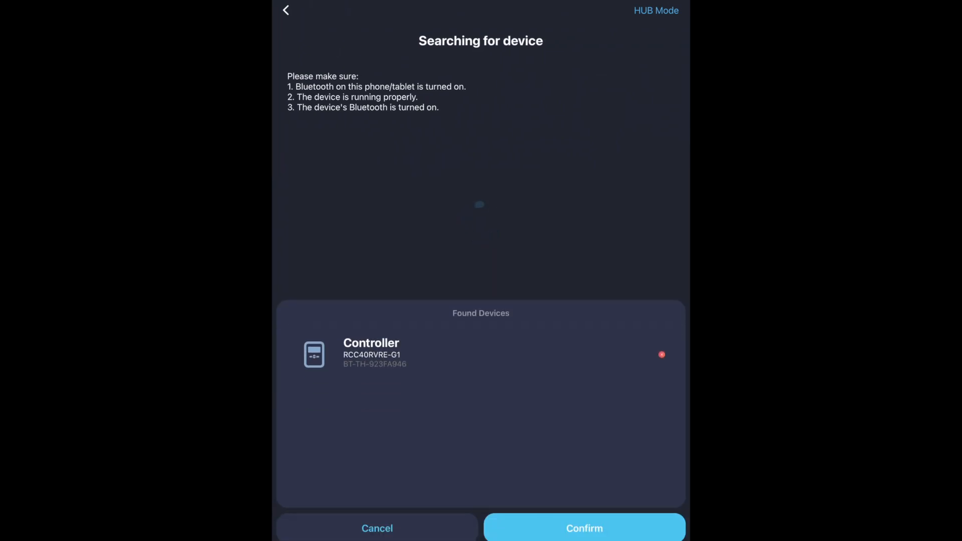
pyautogui.click(583, 528)
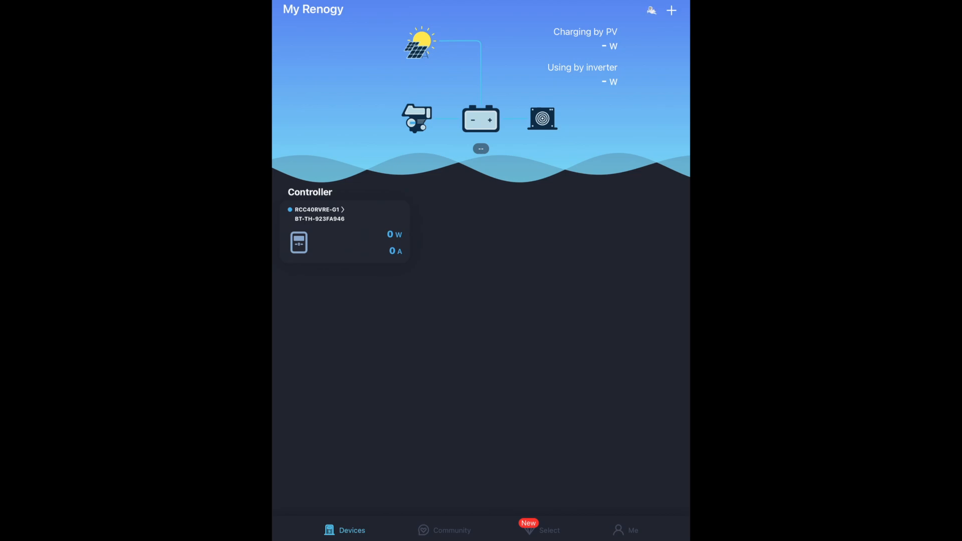
# View the RCC40RVRE-G1 live stats, then open its parameter settings showing battery type Sealed.
pyautogui.click(344, 214)
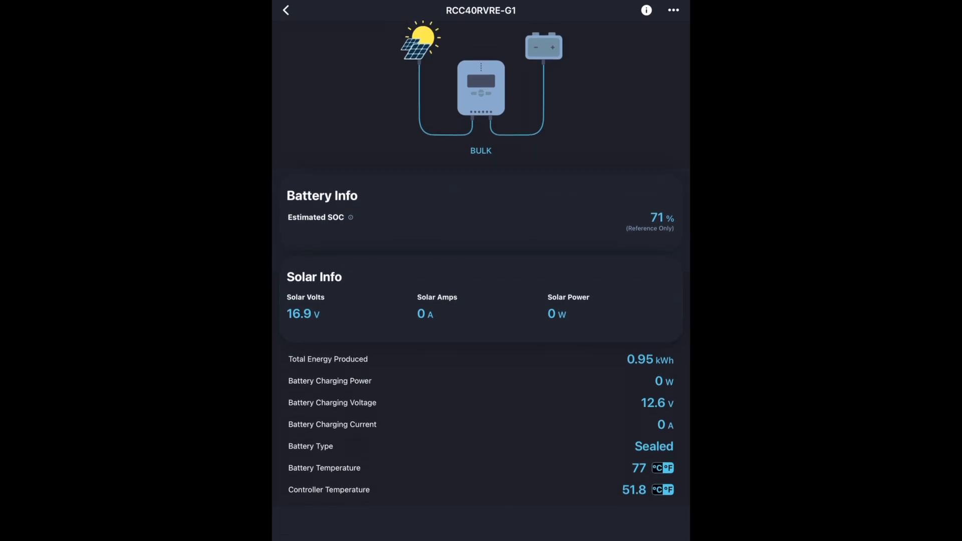
pyautogui.scroll(-3)
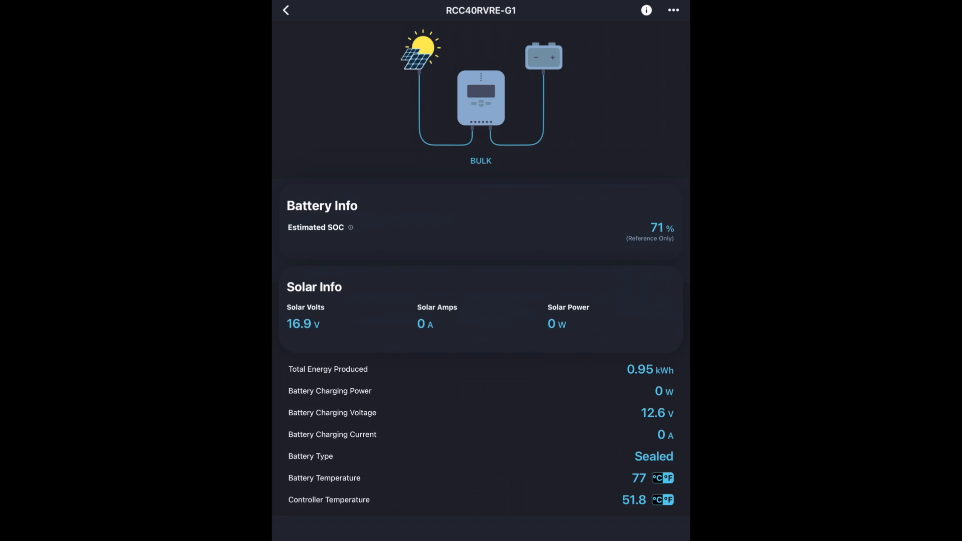
pyautogui.click(672, 10)
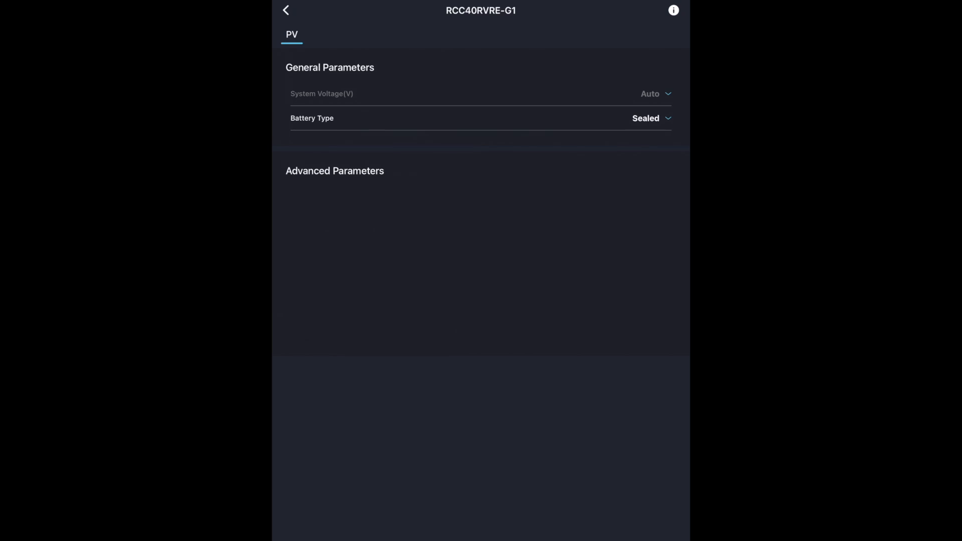
# Confirm Sealed as the battery type and leave the parameter settings.
pyautogui.click(647, 117)
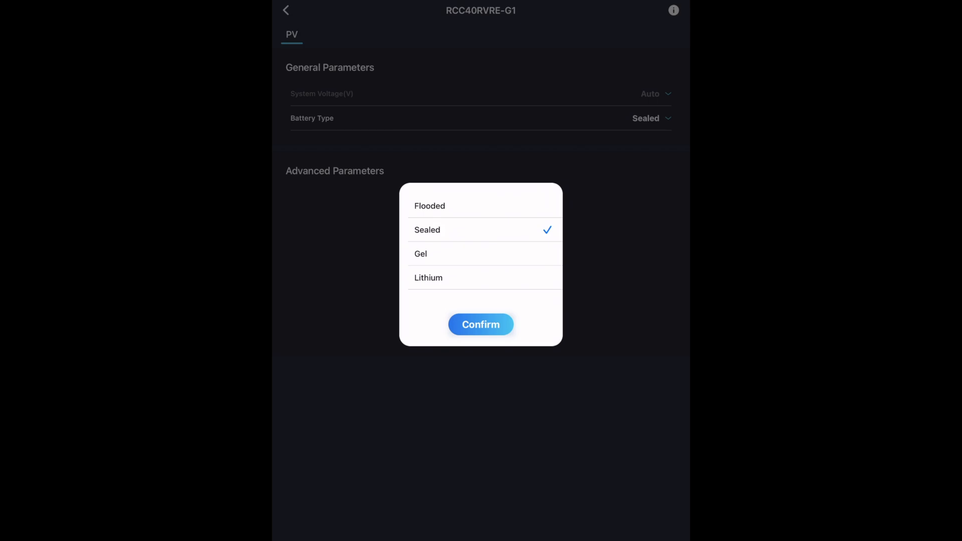
pyautogui.click(480, 324)
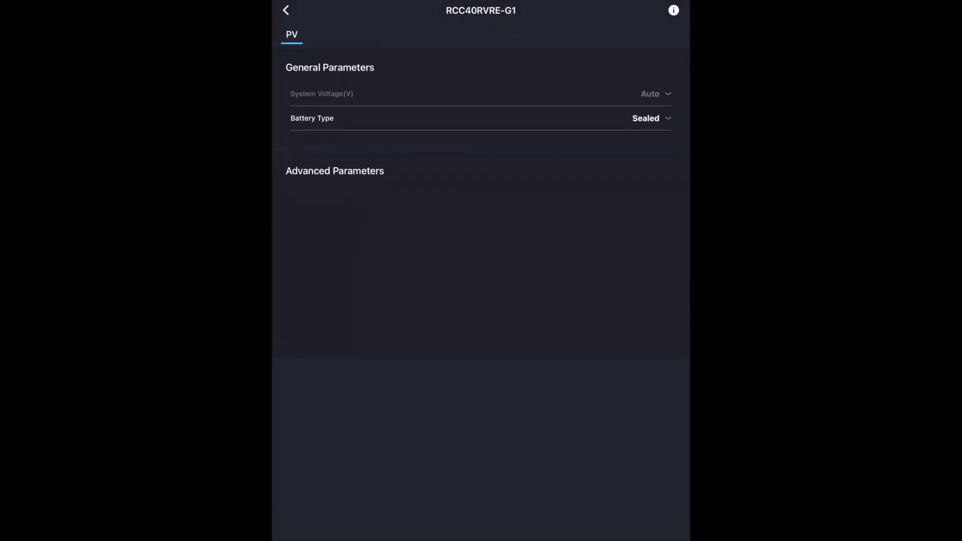
pyautogui.click(672, 10)
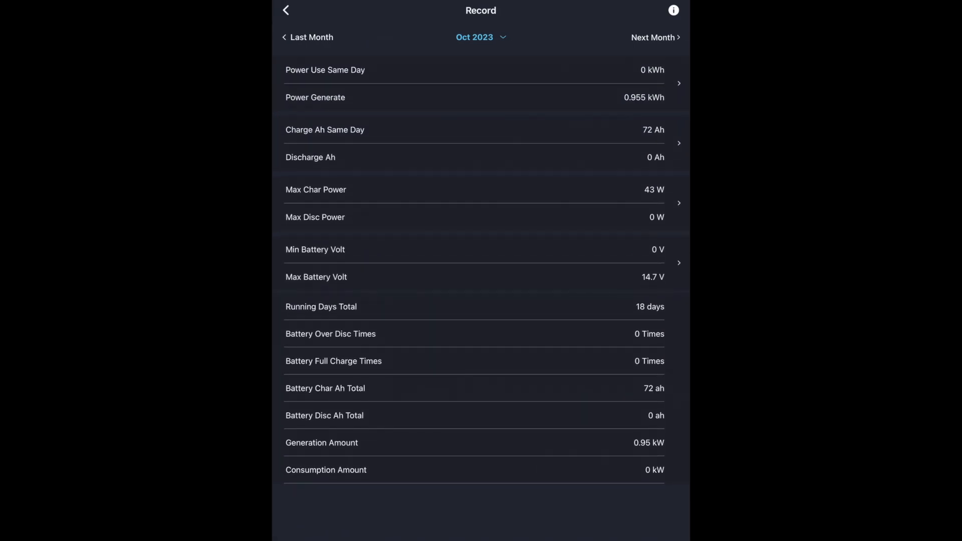
# Go back from the October 2023 energy record page.
pyautogui.click(285, 10)
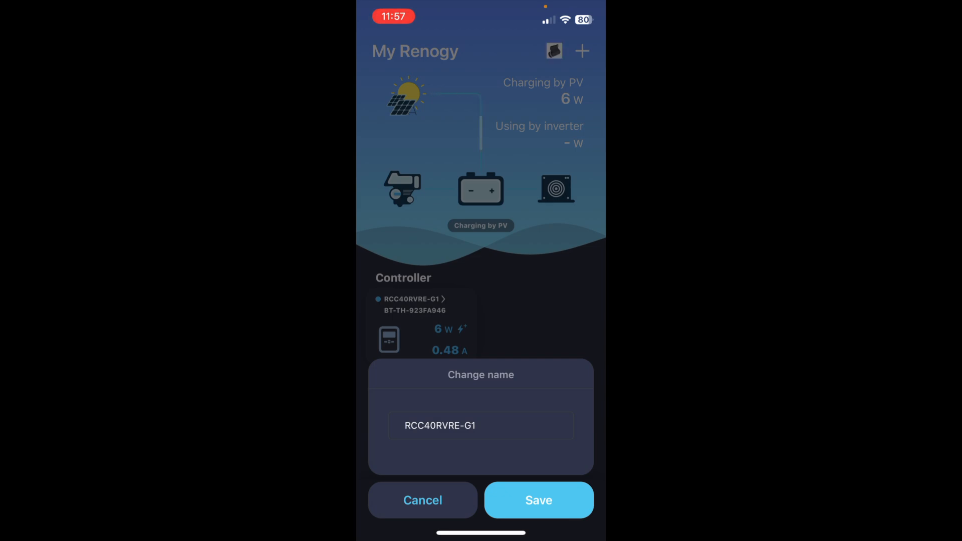
# Cancel the Change name prompt and open the RCC40RVRE-G1 live stats.
pyautogui.click(422, 500)
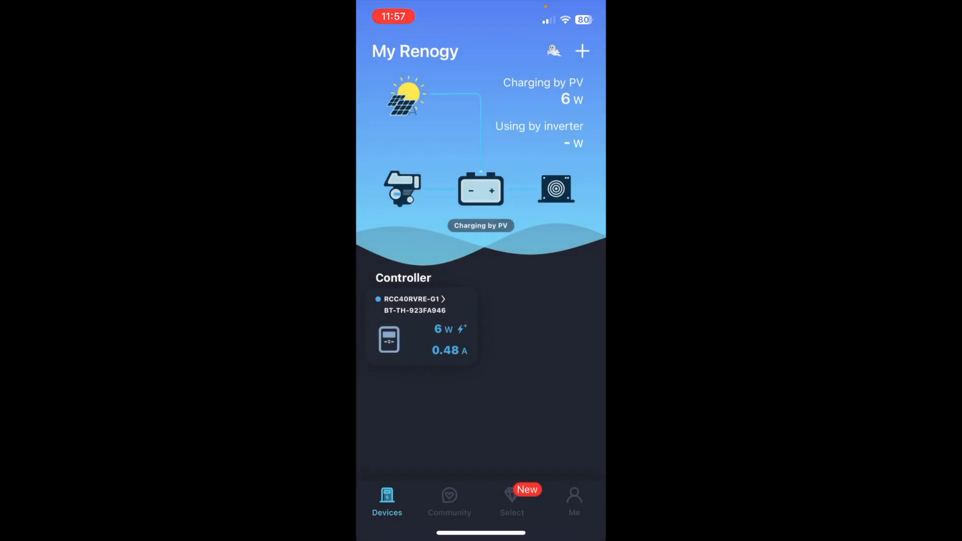
pyautogui.click(421, 307)
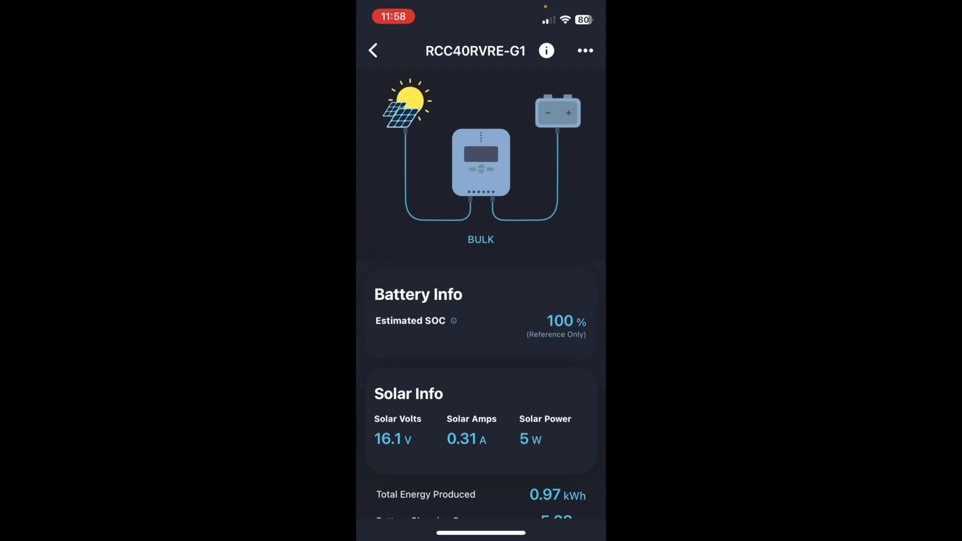
# Scroll through the RCC40RVRE-G1 readings, including 13.2 V charging voltage, then return home.
pyautogui.scroll(-3)
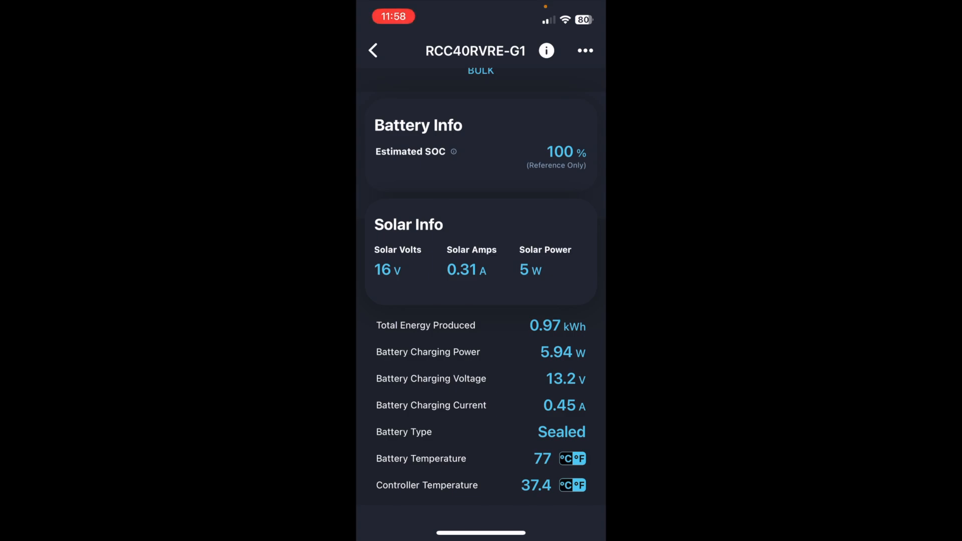
pyautogui.click(372, 50)
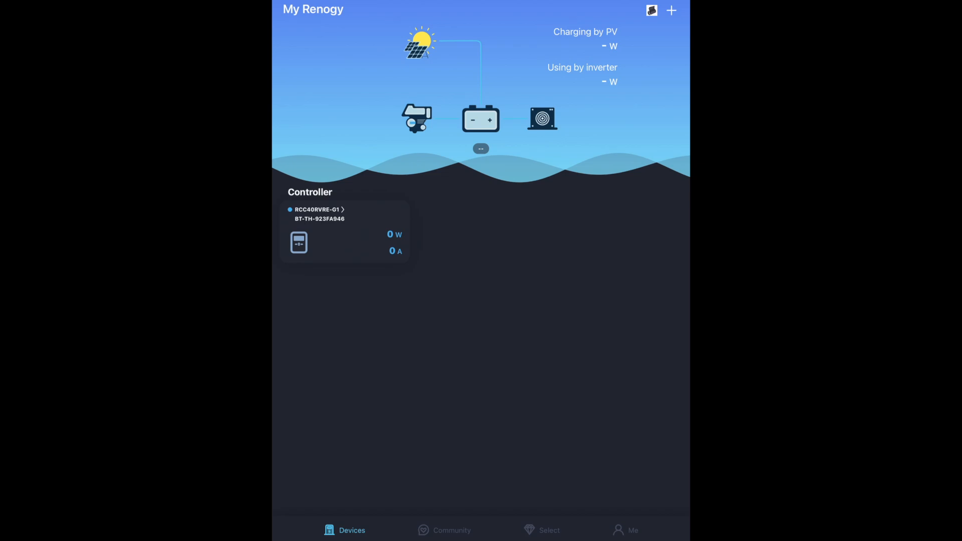